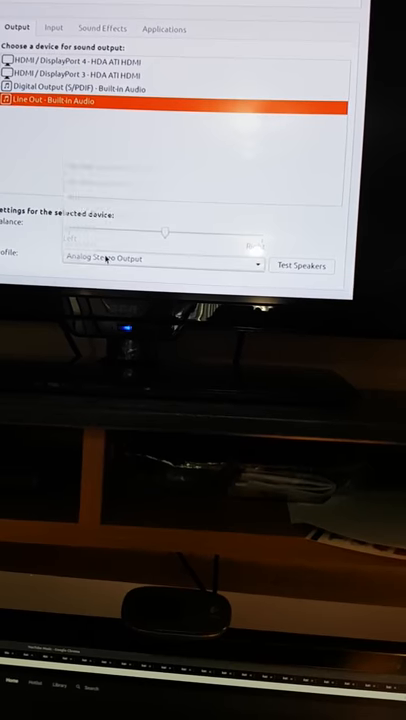
Step: Switch the Line Out device's profile to Analog Surround 2.1 Output
left_click(160, 264)
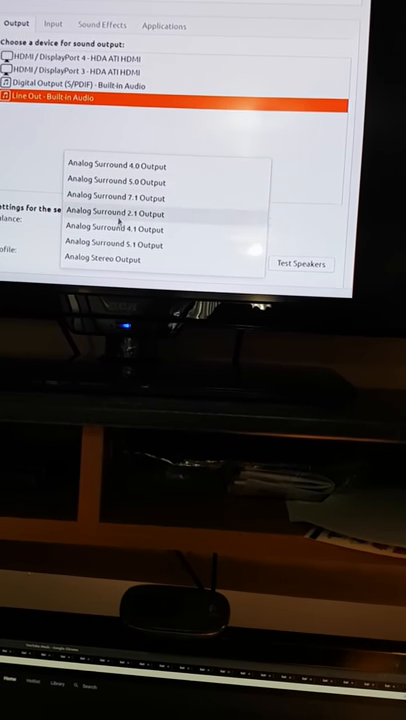
left_click(116, 212)
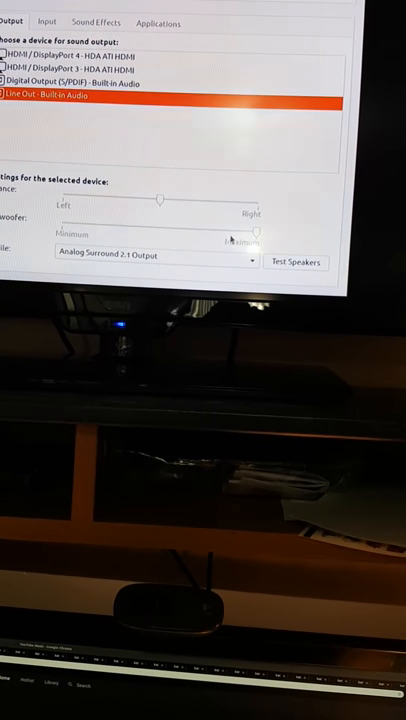